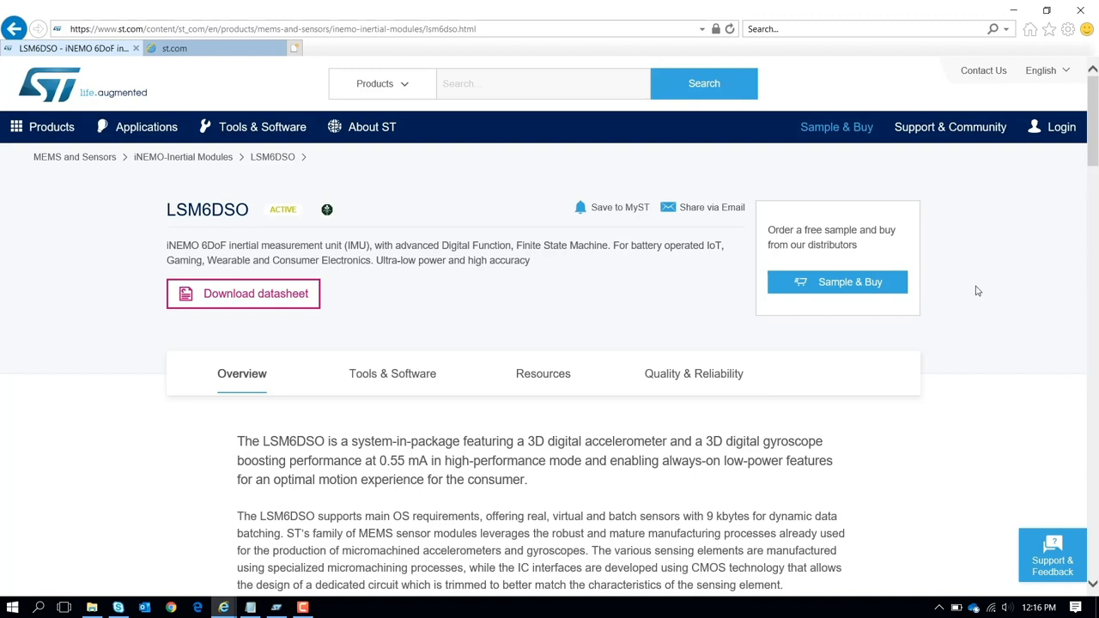
View the LSM6DSO Resources documentation list, then switch to the open datasheet PDF tab.
scroll("down", 3)
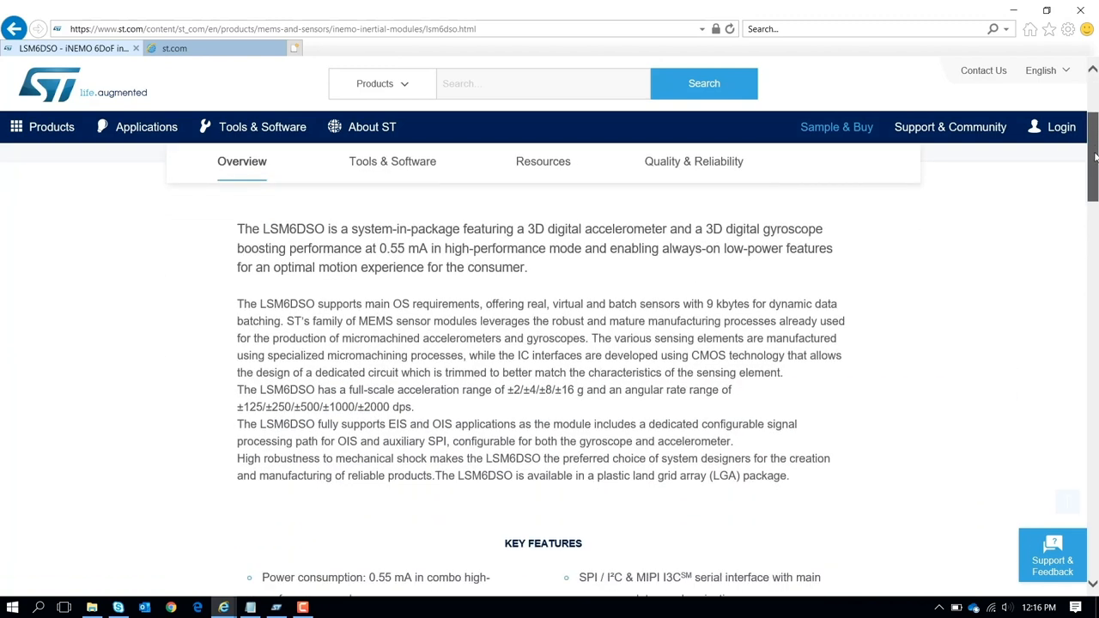
scroll("down", 3)
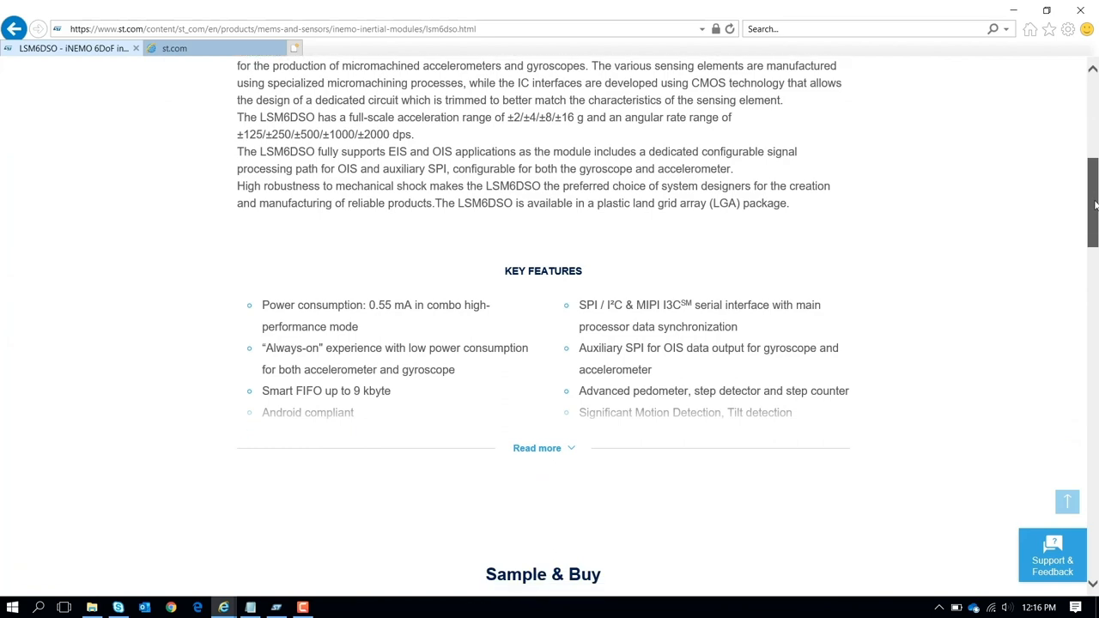
scroll("down", 3)
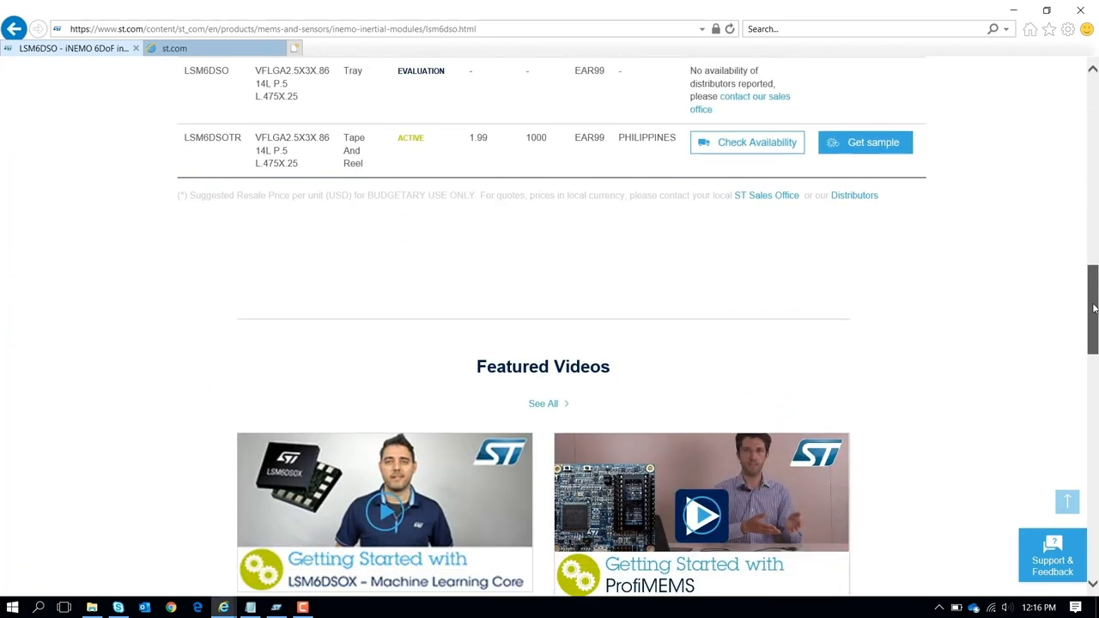
scroll("down", 3)
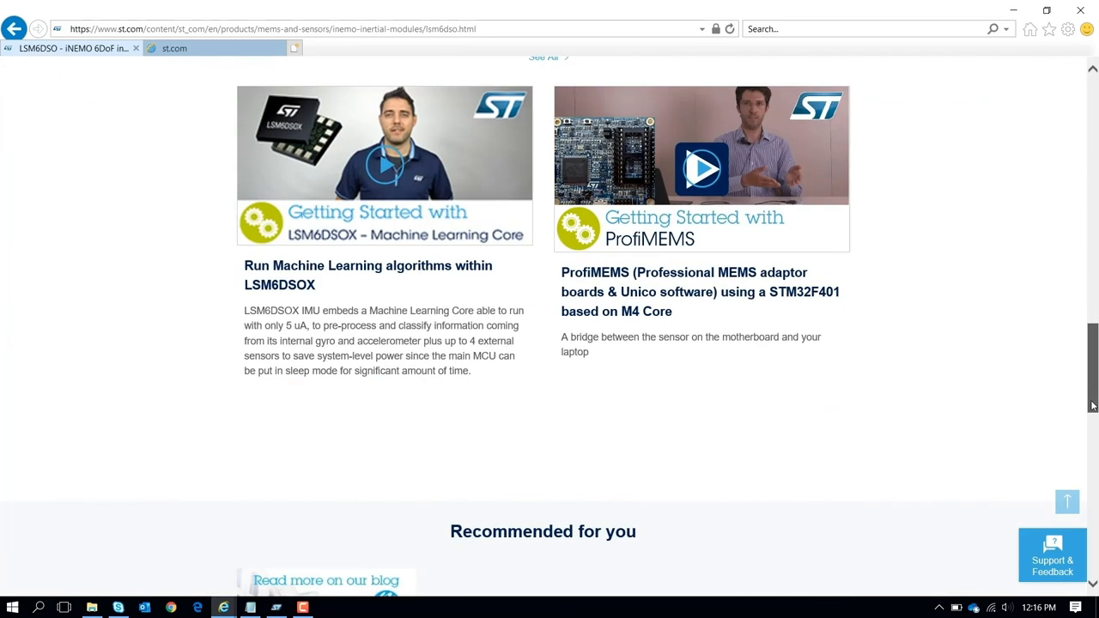
scroll("up", 3)
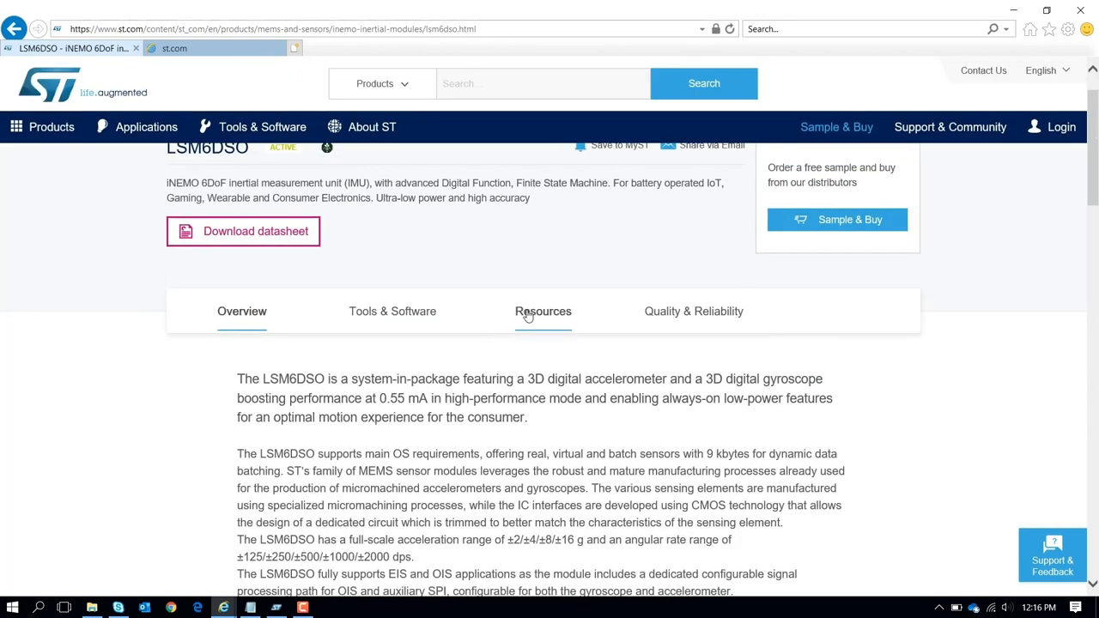
left_click(542, 310)
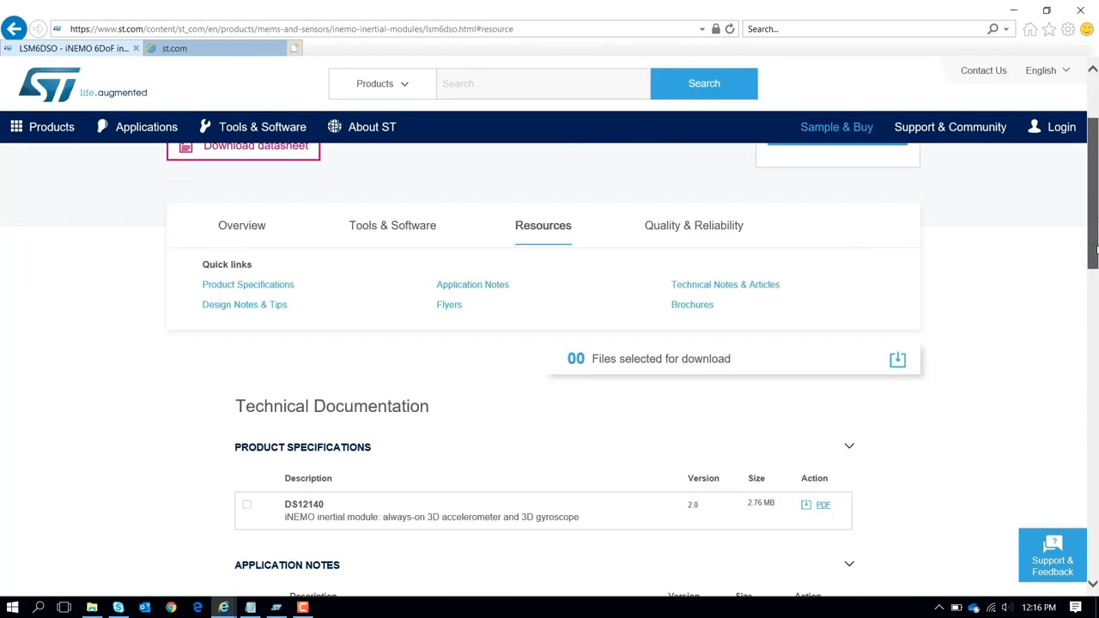
scroll("down", 3)
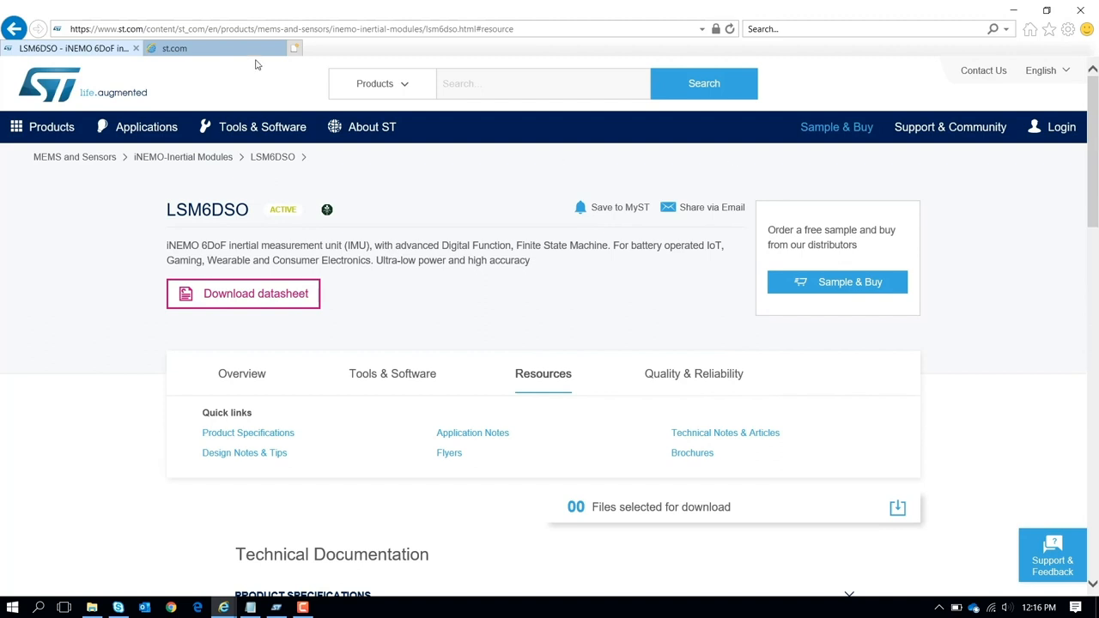
left_click(243, 294)
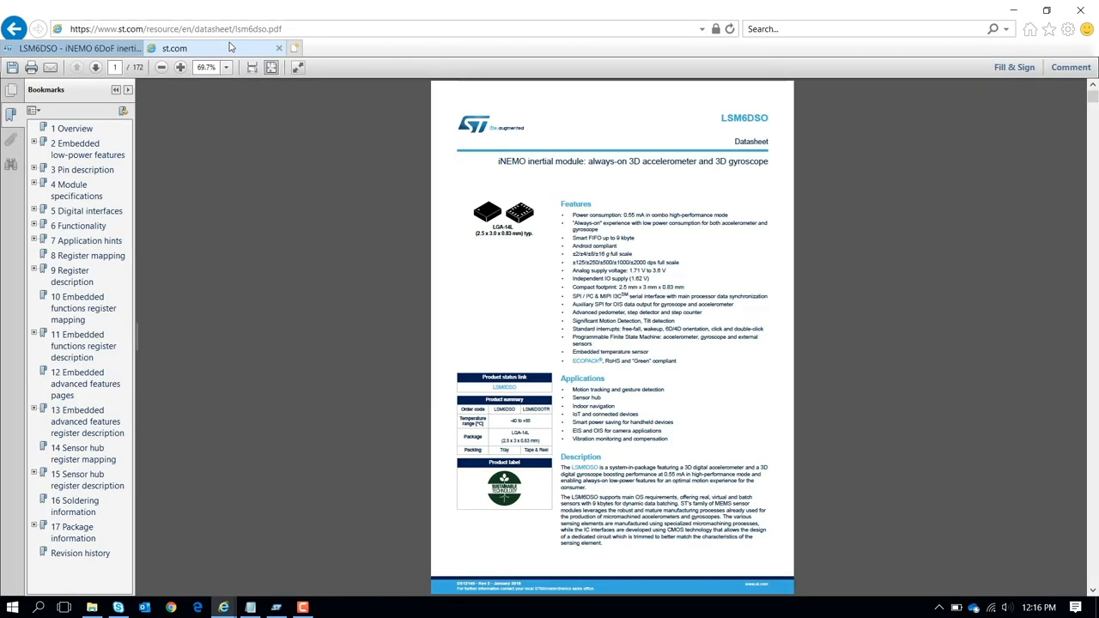